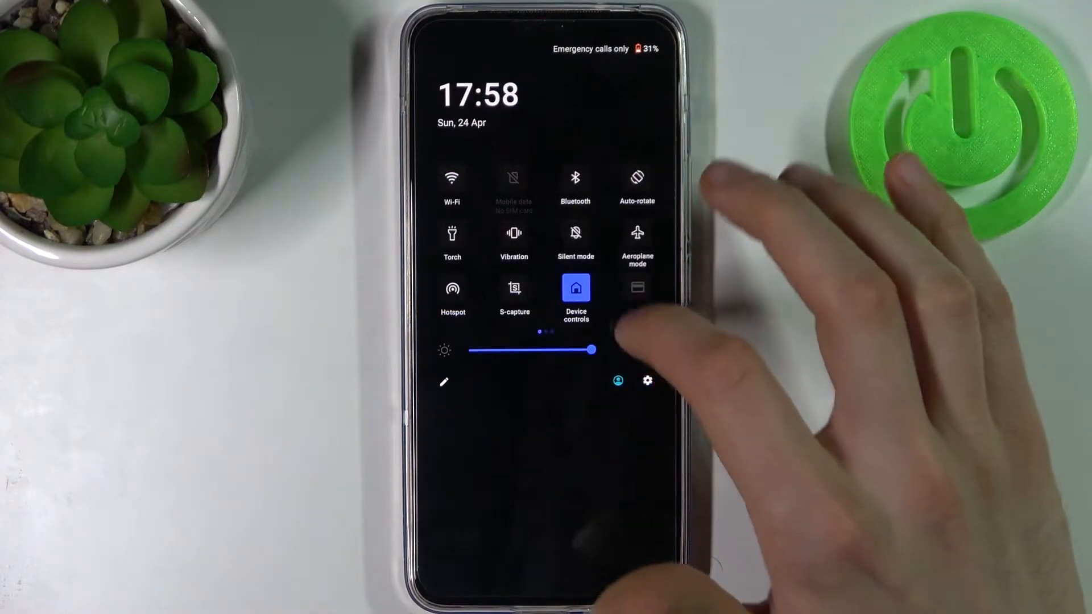
- Reach Do Not Disturb from Quick Settings and view its Schedules list (Sleeping and Event off)
{"action": "scroll", "scroll_direction": "left", "scroll_amount": 3}
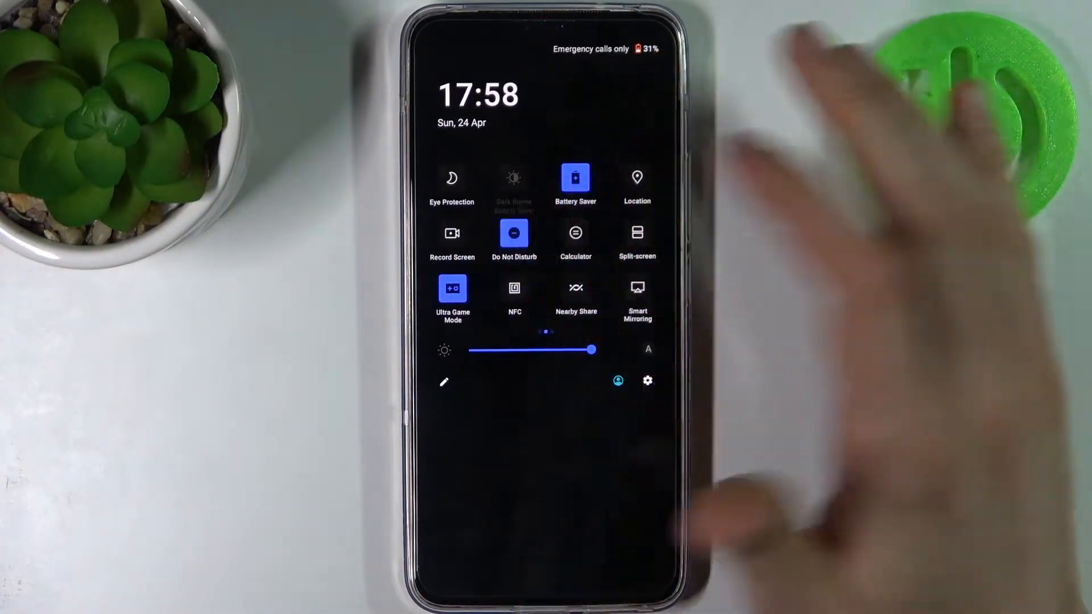
{"action": "left_click", "coordinate": [514, 234]}
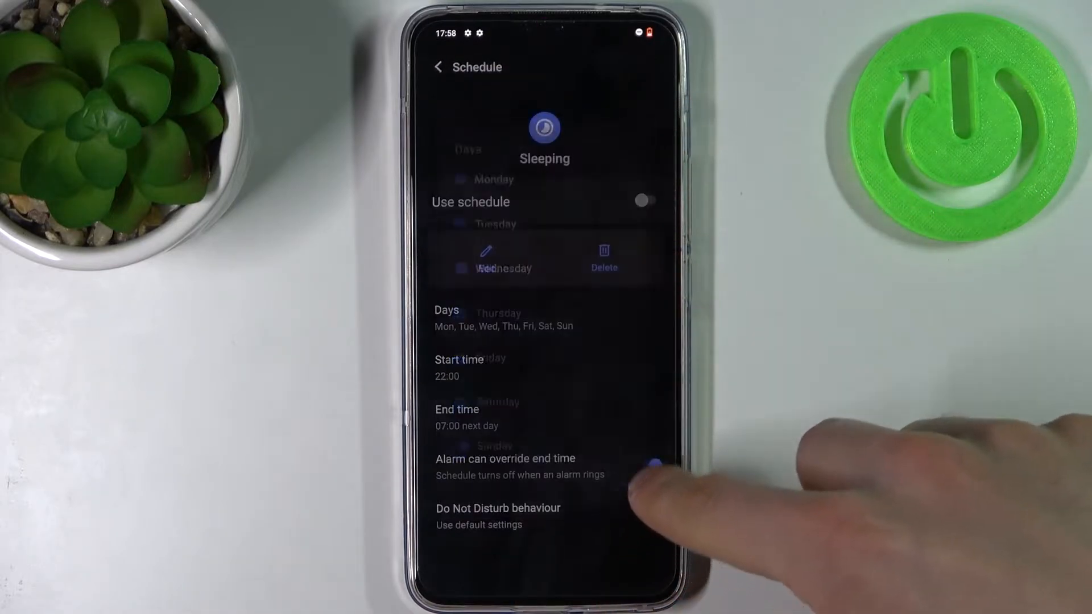
{"action": "left_click", "coordinate": [652, 465]}
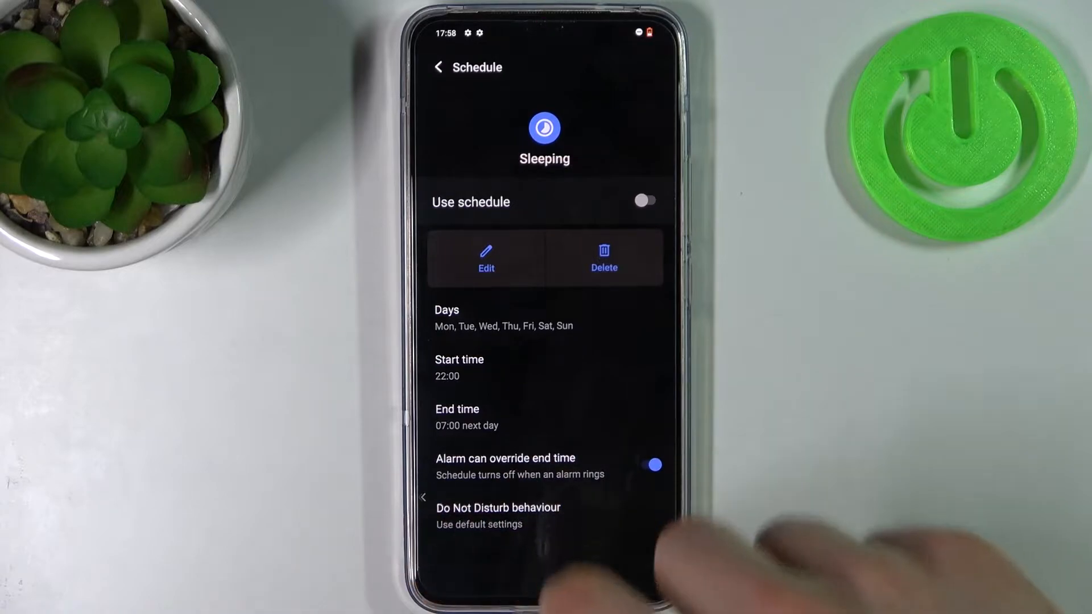
{"action": "left_click", "coordinate": [439, 67]}
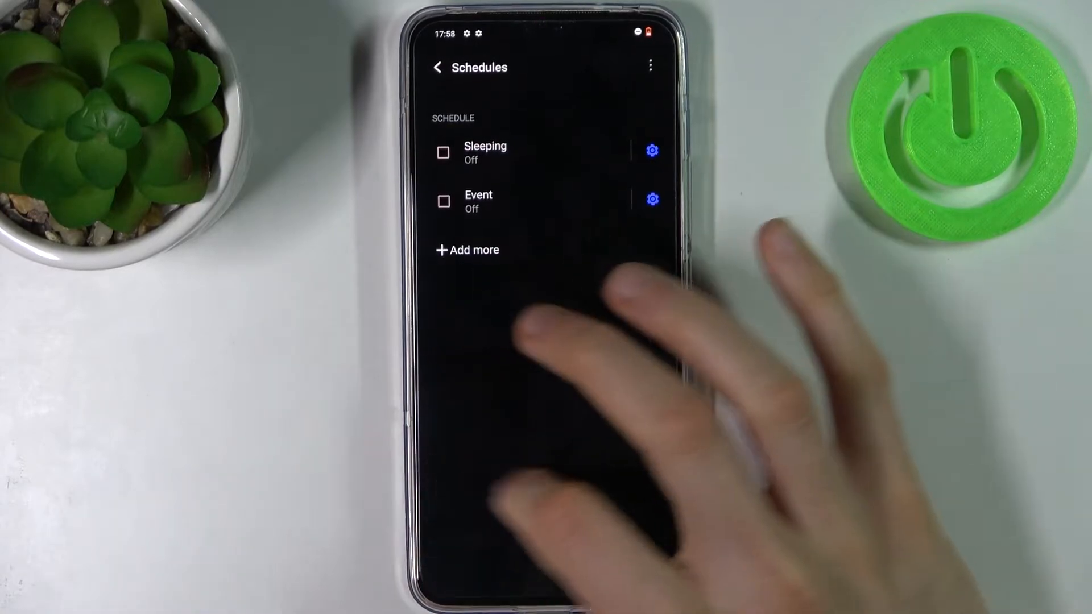
- Set hidden notifications to 'No visuals or sound from notifications' and return to Do Not Disturb
{"action": "left_click", "coordinate": [438, 67]}
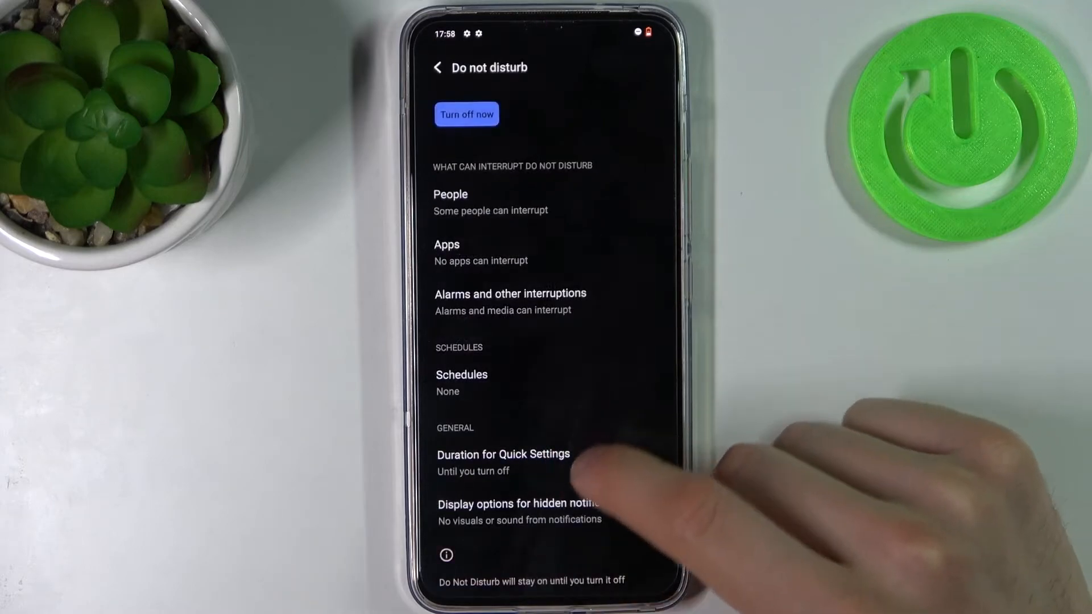
{"action": "left_click", "coordinate": [519, 504]}
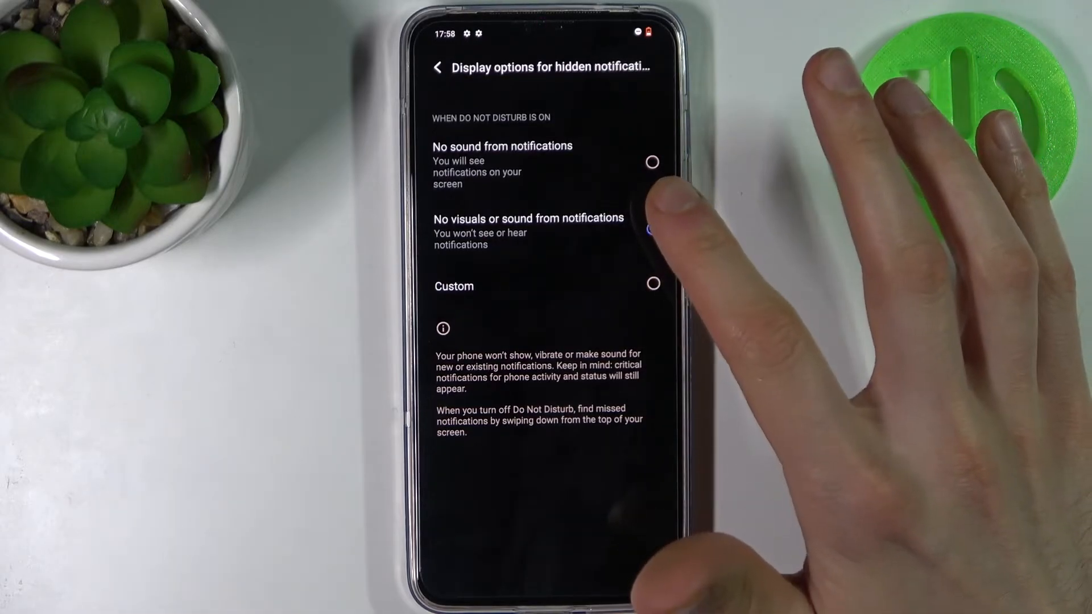
{"action": "left_click", "coordinate": [653, 233]}
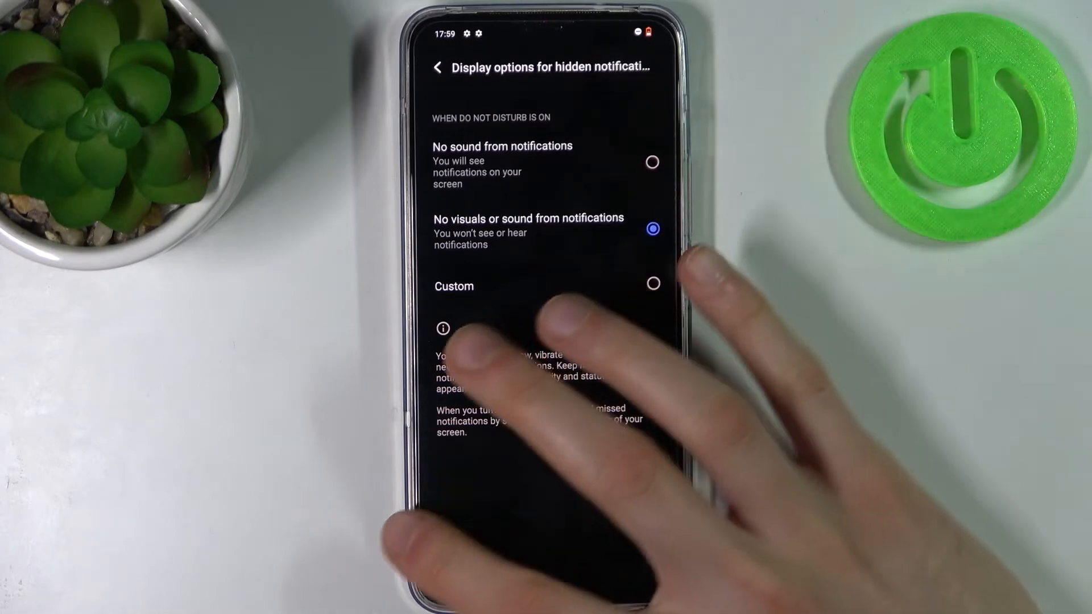
{"action": "left_click", "coordinate": [437, 68]}
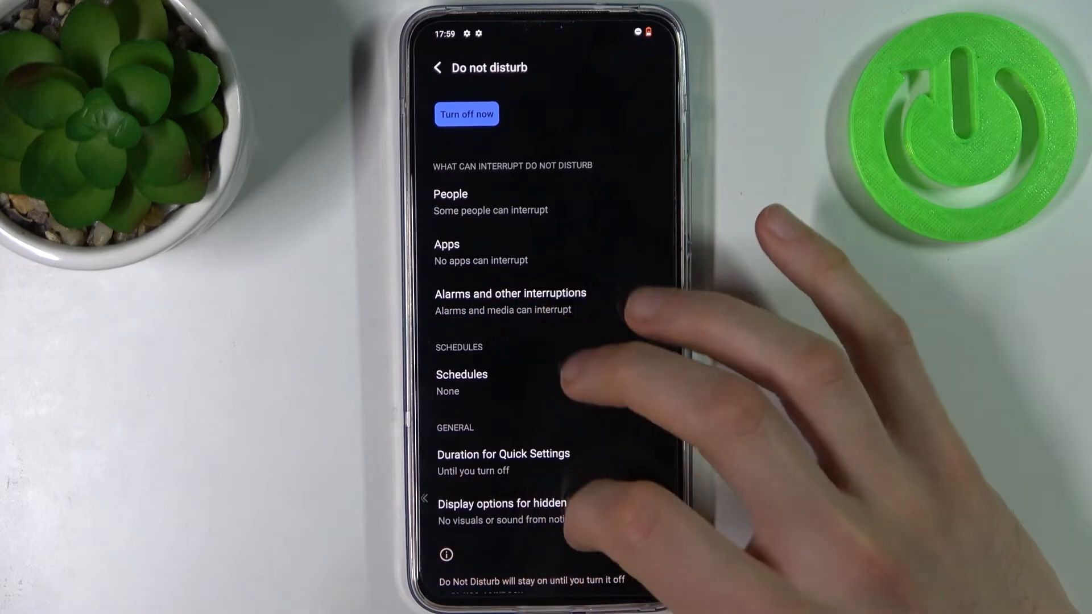